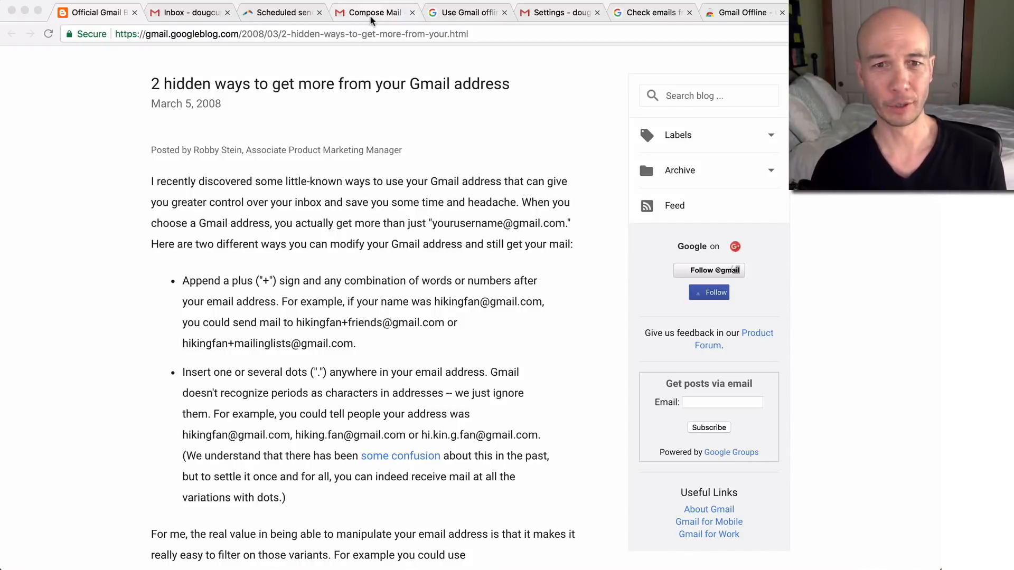
Review the address-variants draft, dismiss the contact card, and return to the Gmail inbox for the shortcuts overlay.
{"action": "left_click", "coordinate": [373, 13]}
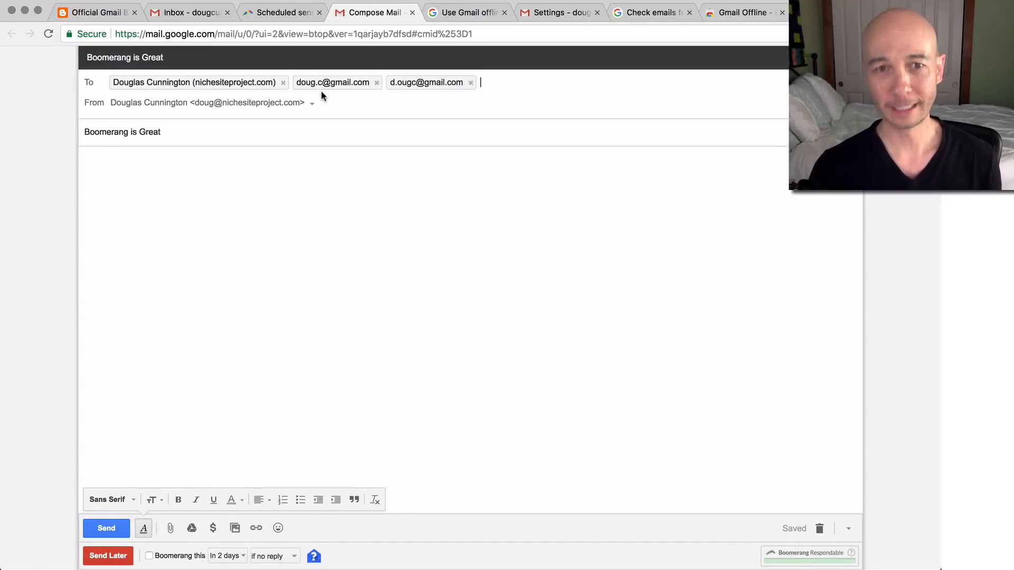
{"action": "mouse_move", "coordinate": [393, 96]}
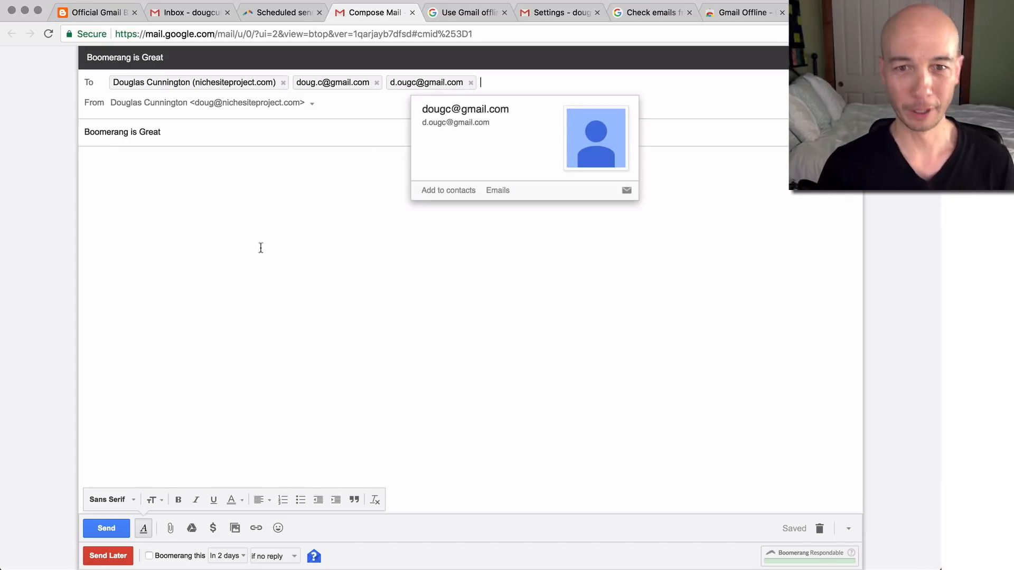
{"action": "left_click", "coordinate": [438, 261]}
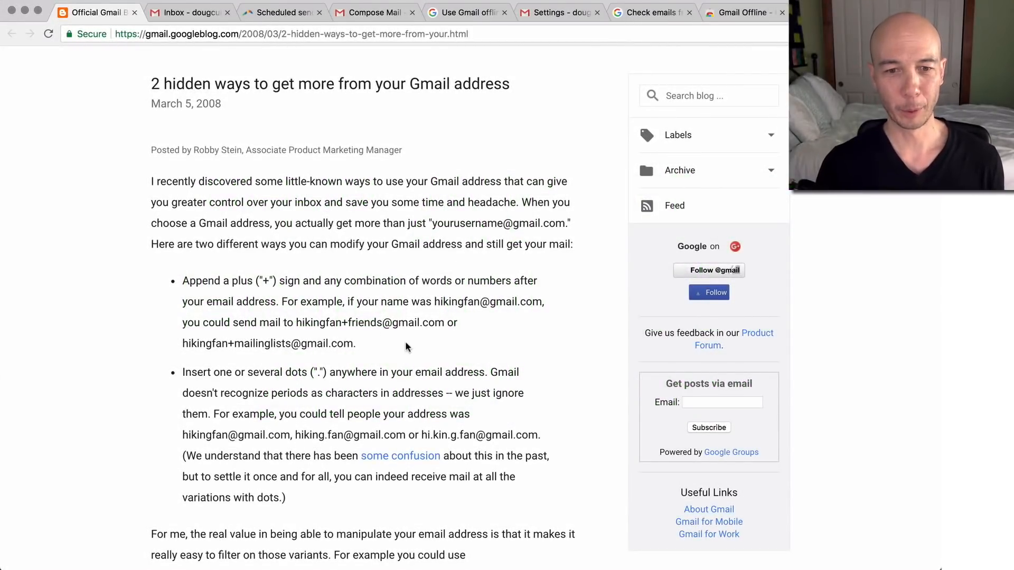
{"action": "mouse_move", "coordinate": [465, 322]}
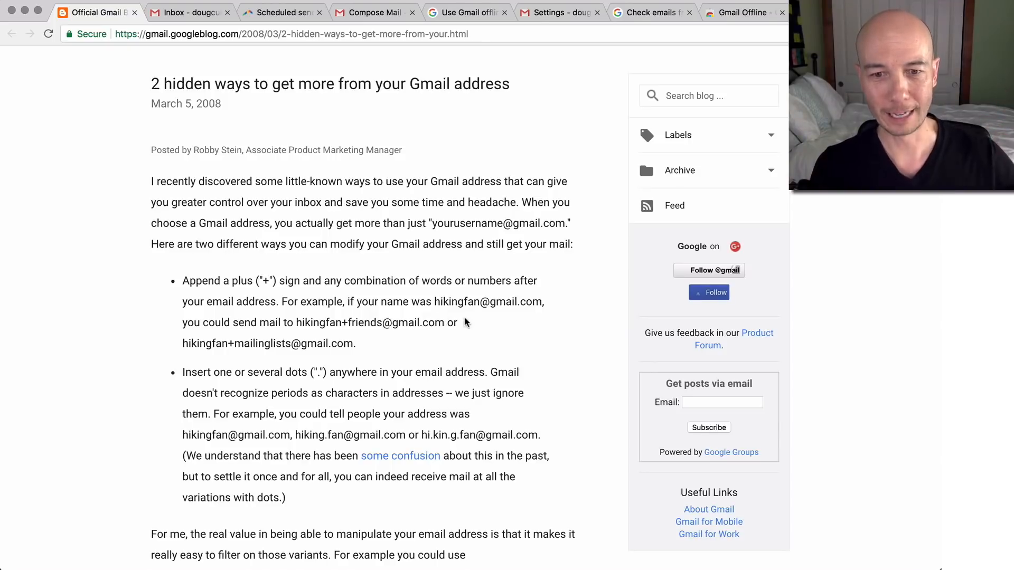
{"action": "mouse_move", "coordinate": [271, 328]}
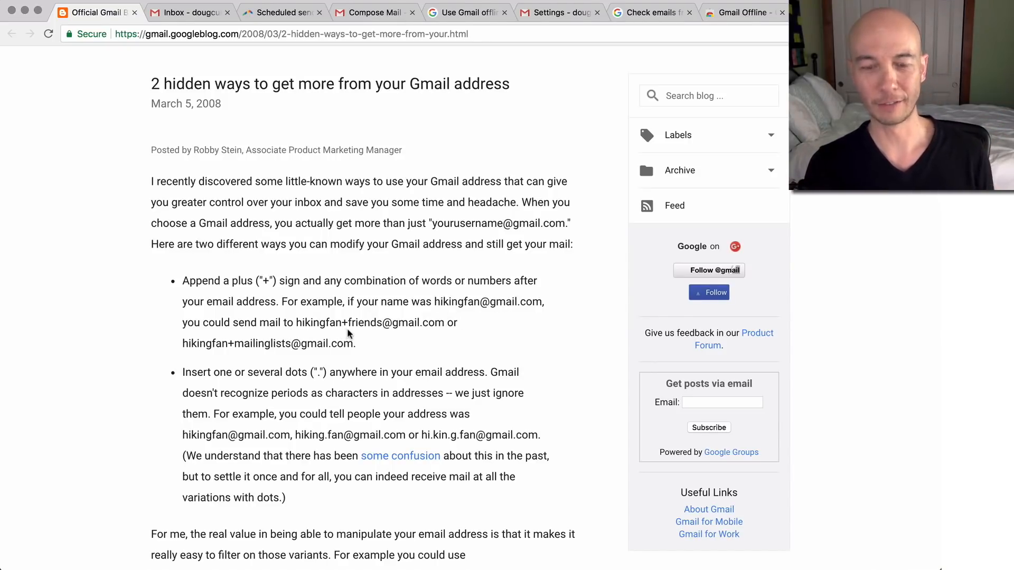
{"action": "mouse_move", "coordinate": [381, 332]}
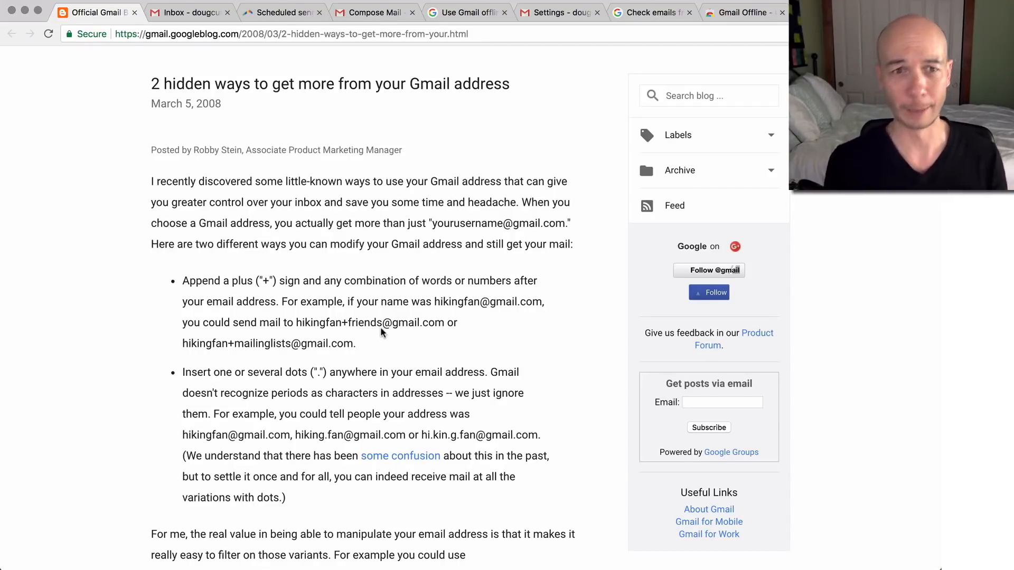
{"action": "left_click", "coordinate": [188, 12]}
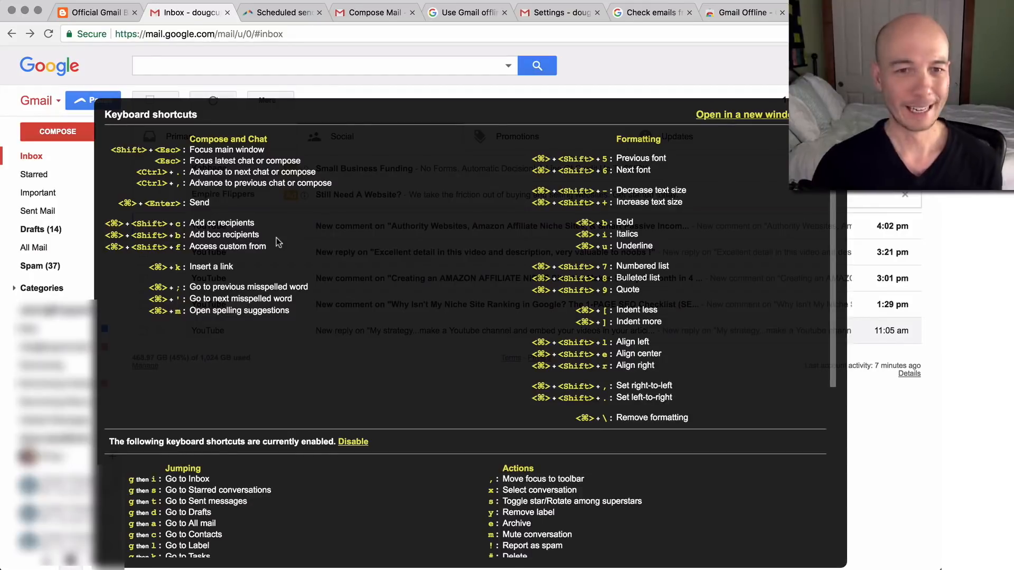
Show the Boomerang for Gmail homepage pitching scheduled sending and email reminders.
{"action": "left_click", "coordinate": [281, 12]}
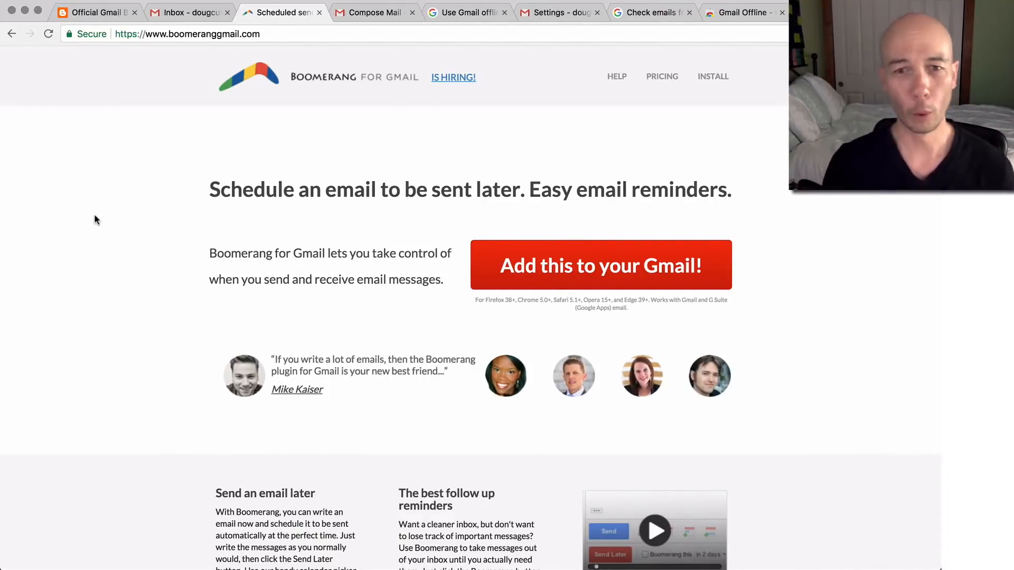
{"action": "mouse_move", "coordinate": [110, 221]}
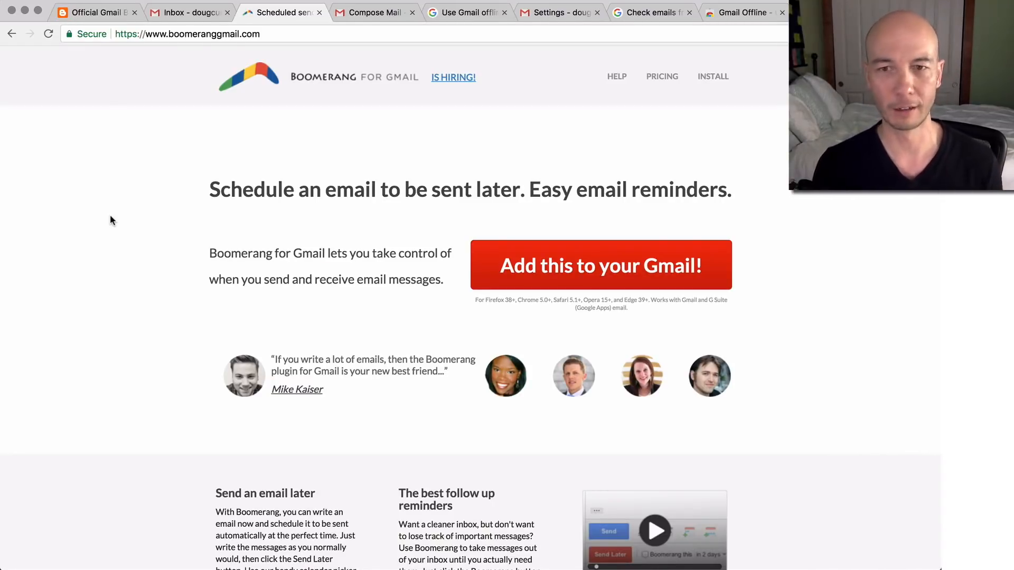
{"action": "mouse_move", "coordinate": [113, 214]}
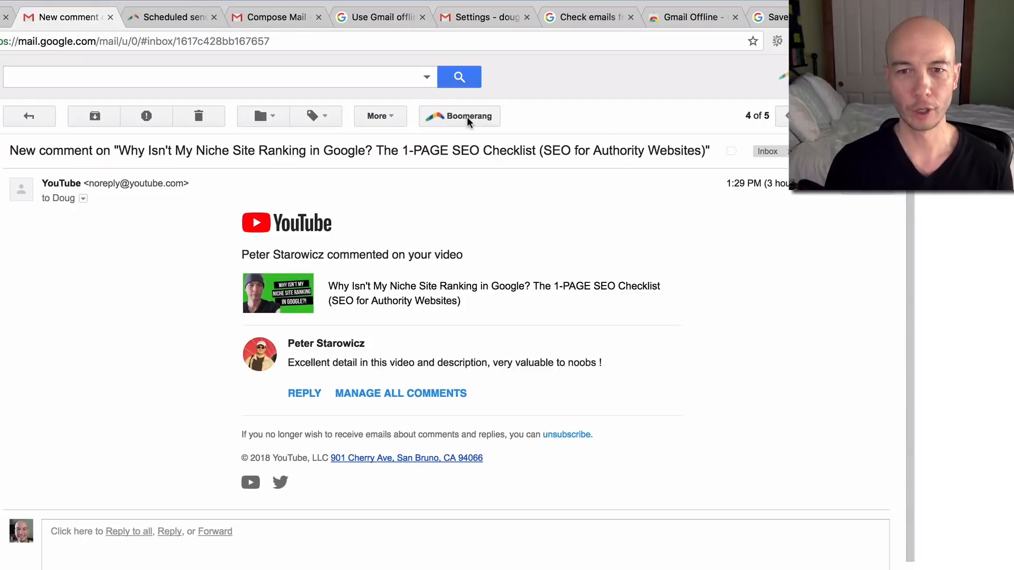
Reveal Boomerang's options for returning the YouTube comment conversation to the inbox later.
{"action": "left_click", "coordinate": [459, 116]}
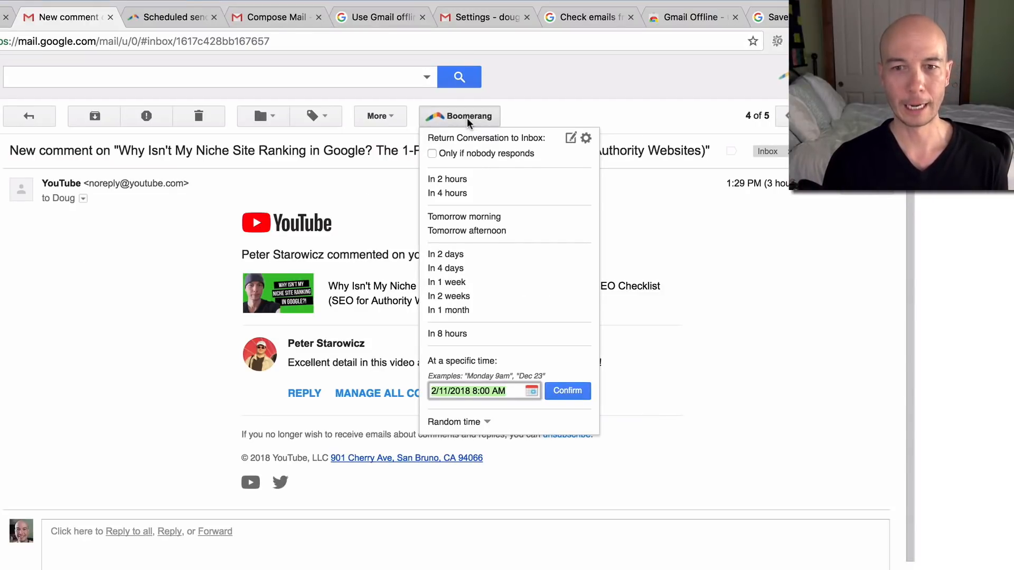
{"action": "mouse_move", "coordinate": [486, 144]}
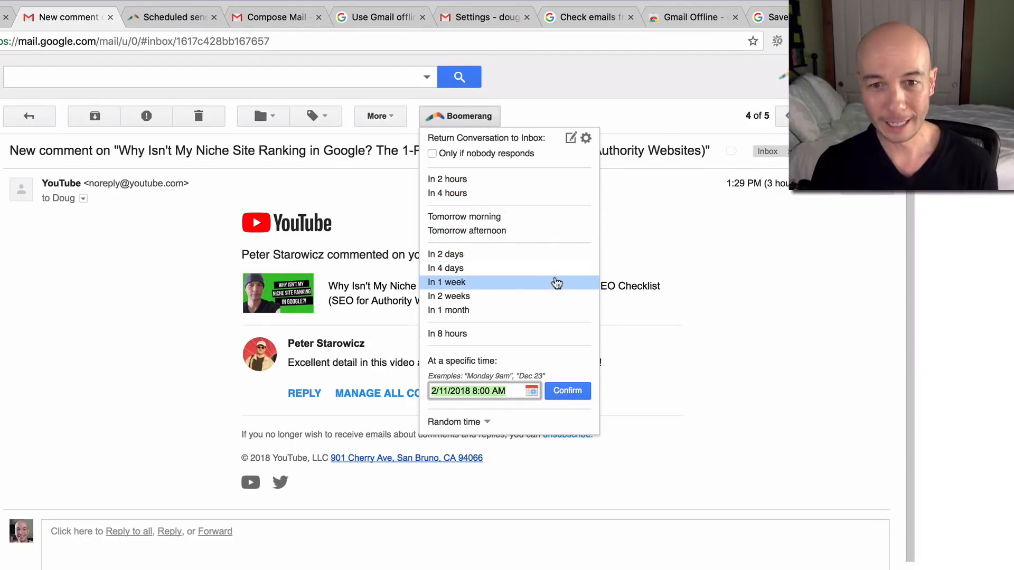
{"action": "mouse_move", "coordinate": [508, 397]}
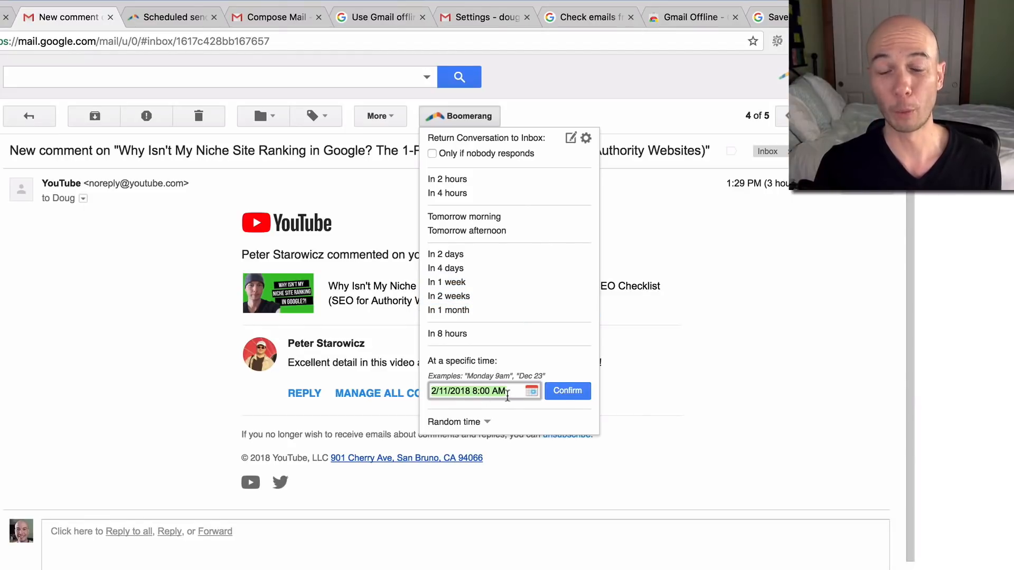
{"action": "mouse_move", "coordinate": [177, 325]}
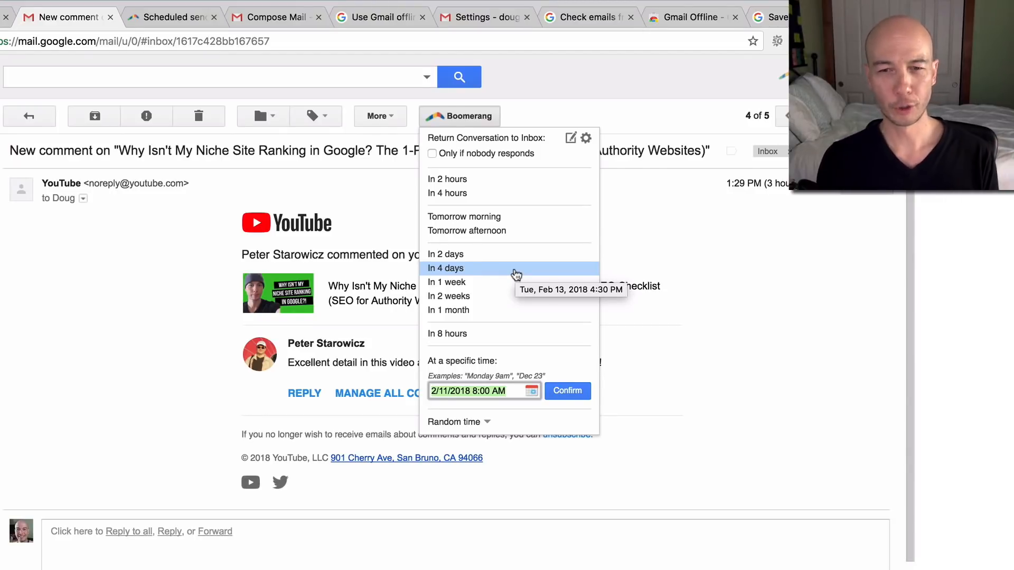
{"action": "mouse_move", "coordinate": [141, 338]}
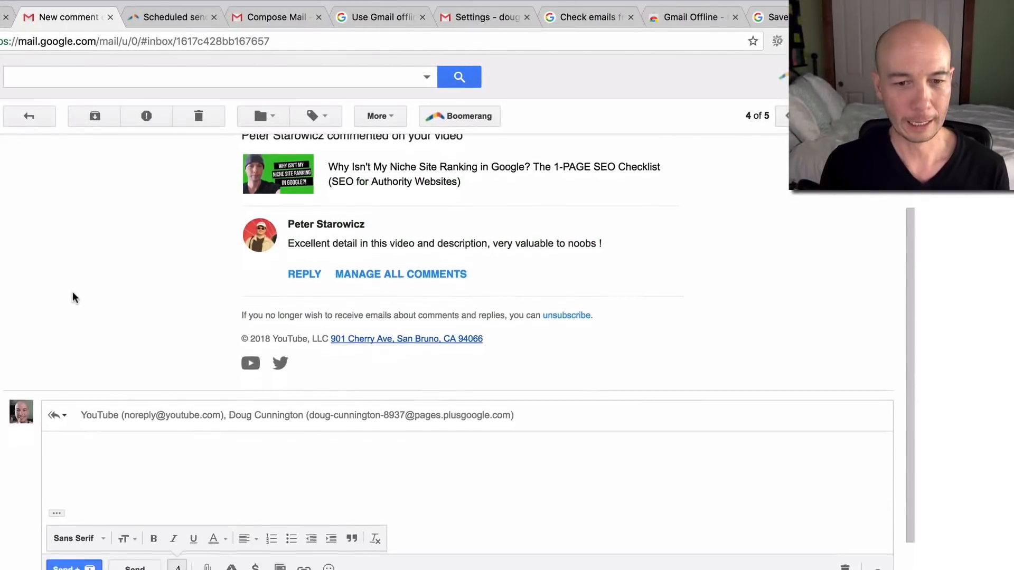
{"action": "scroll", "scroll_direction": "down", "scroll_amount": 3}
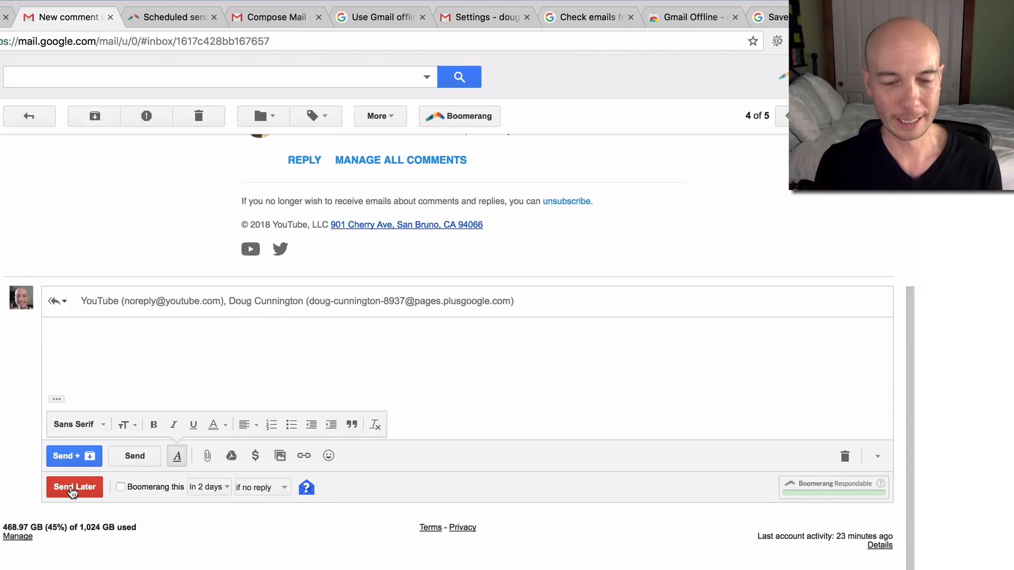
{"action": "left_click", "coordinate": [74, 487]}
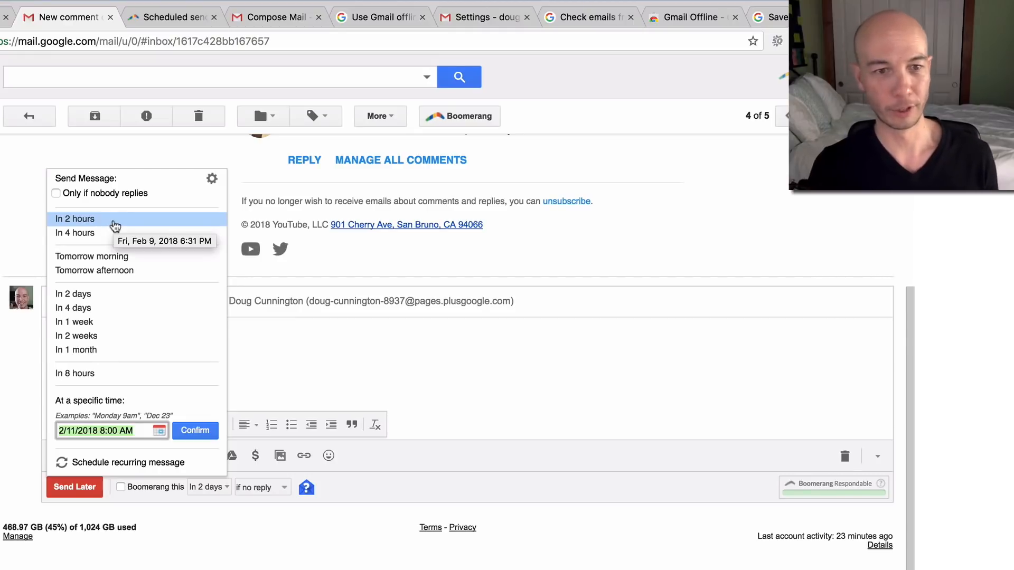
{"action": "mouse_move", "coordinate": [73, 294]}
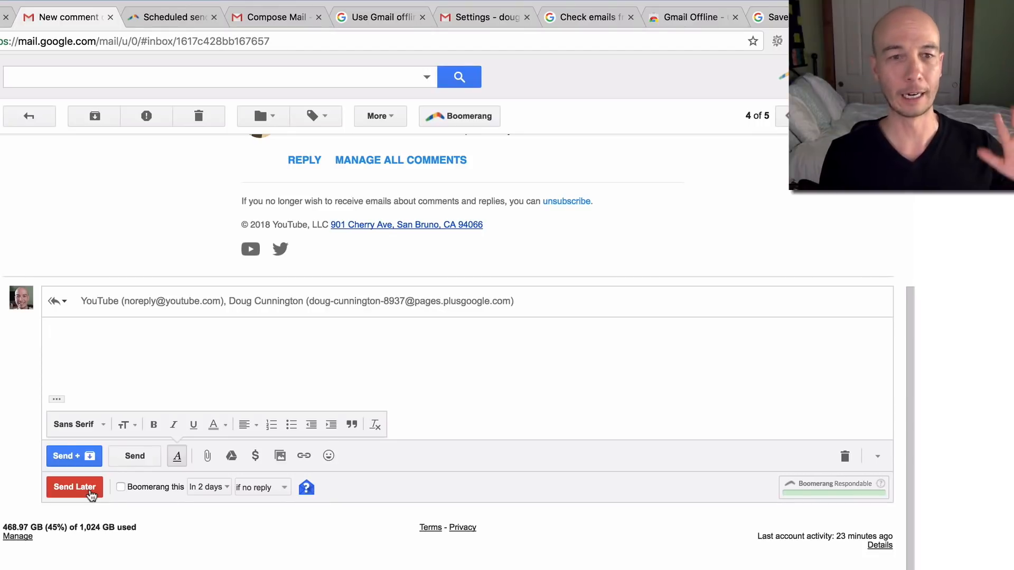
{"action": "mouse_move", "coordinate": [272, 540]}
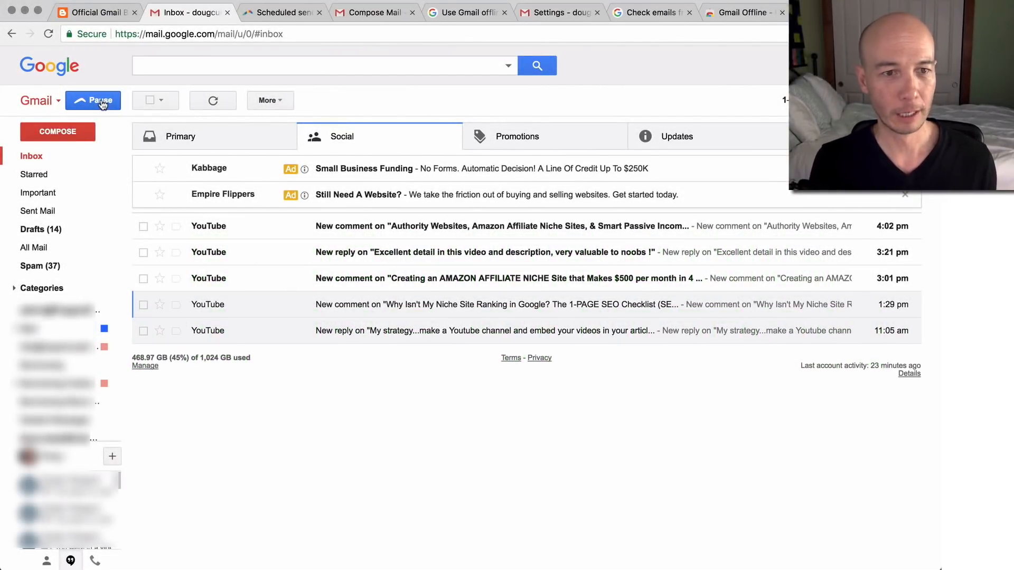
Show Boomerang's Inbox Pause settings with 2-hour auto-unpause, then the Gmail offline help article.
{"action": "left_click", "coordinate": [93, 100]}
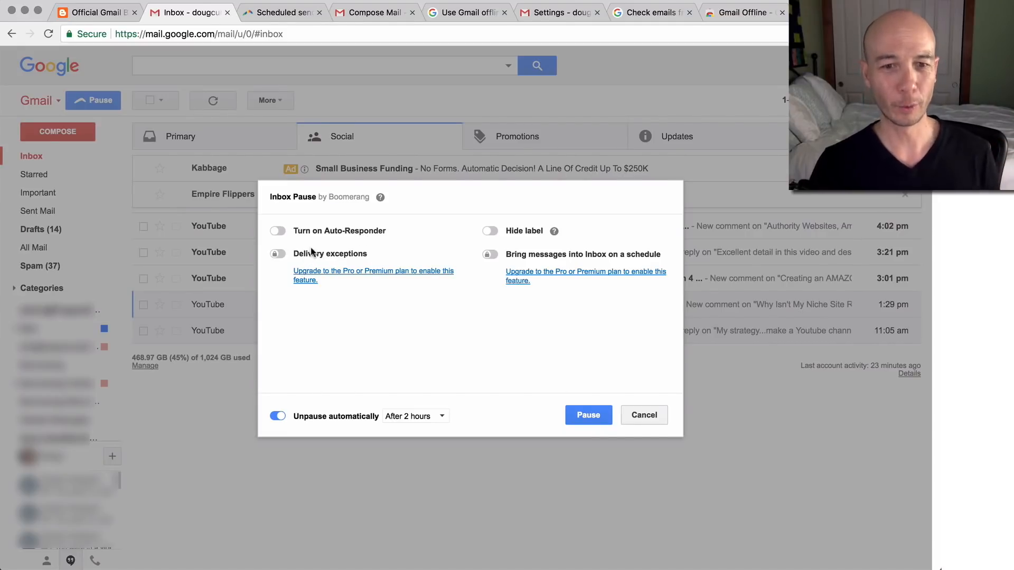
{"action": "mouse_move", "coordinate": [359, 287]}
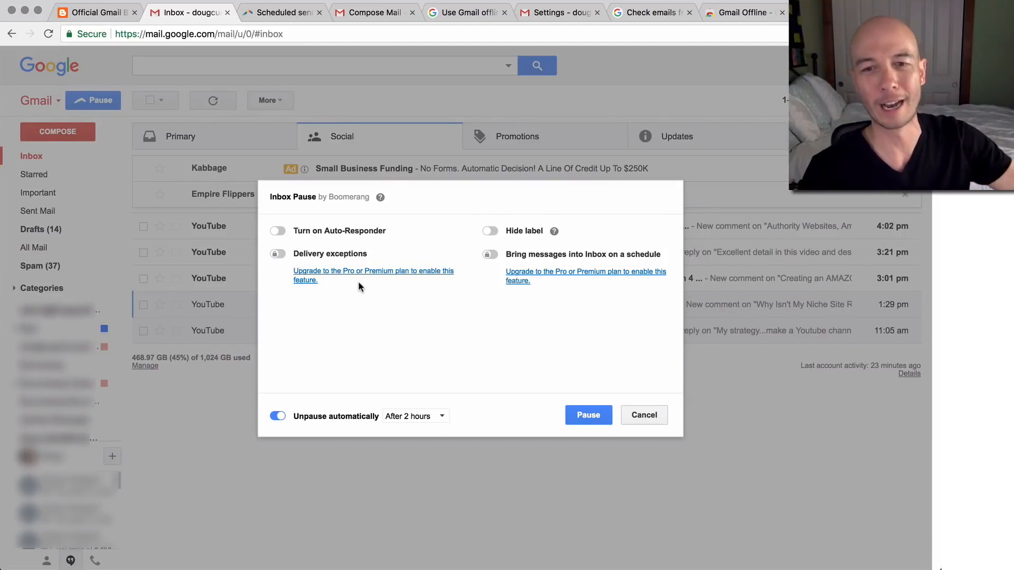
{"action": "mouse_move", "coordinate": [431, 310]}
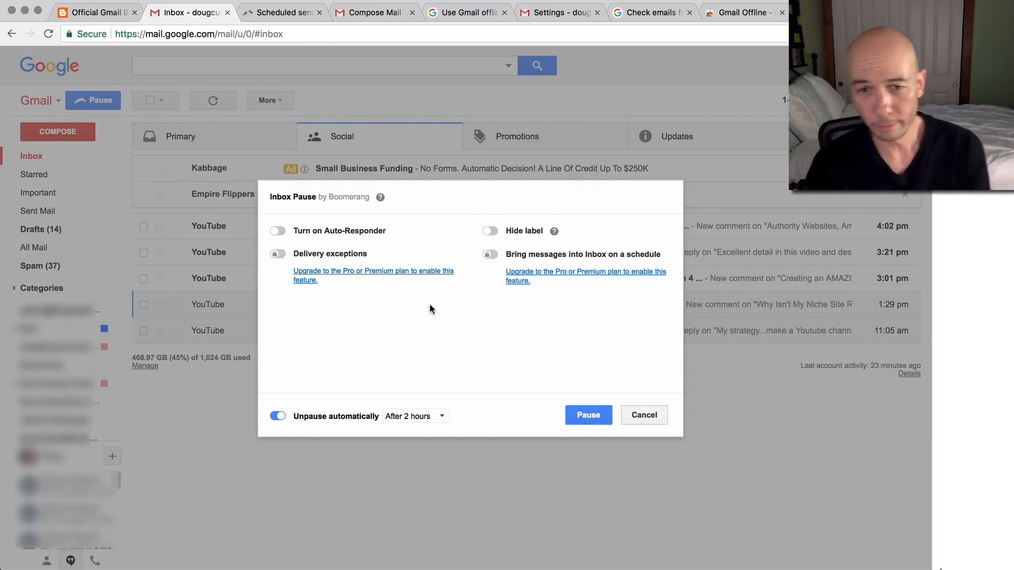
{"action": "mouse_move", "coordinate": [567, 267]}
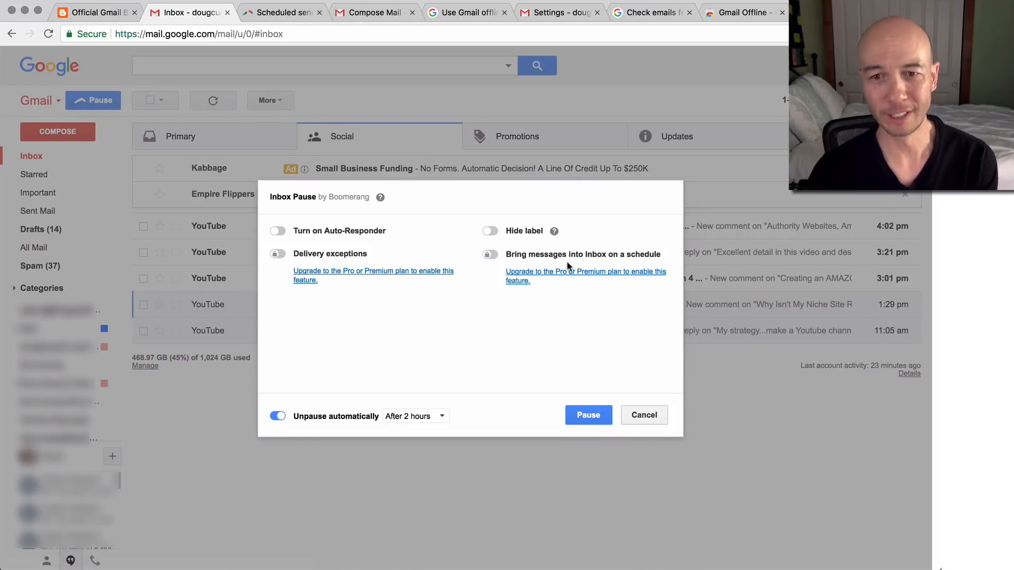
{"action": "mouse_move", "coordinate": [598, 262]}
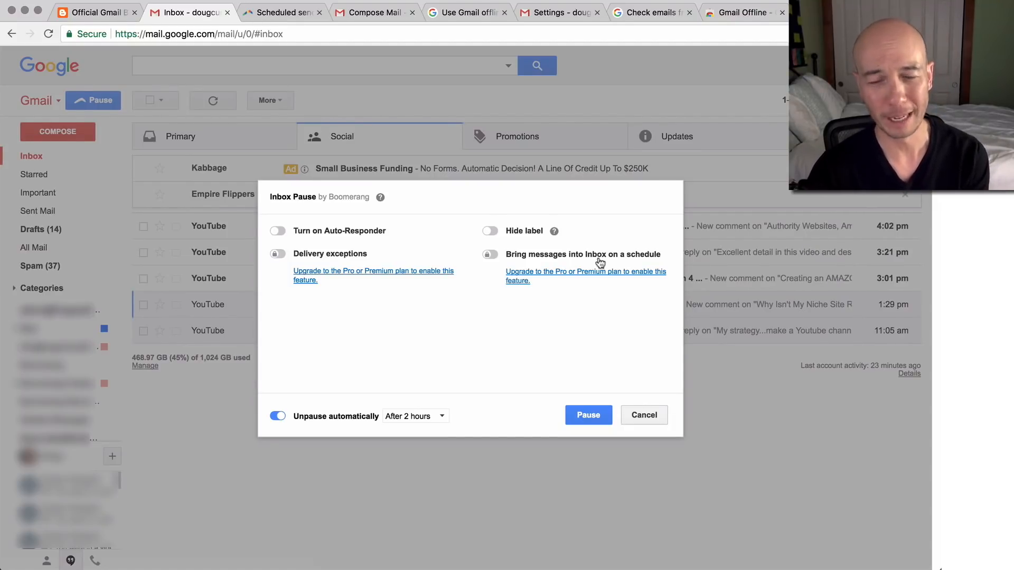
{"action": "mouse_move", "coordinate": [578, 310]}
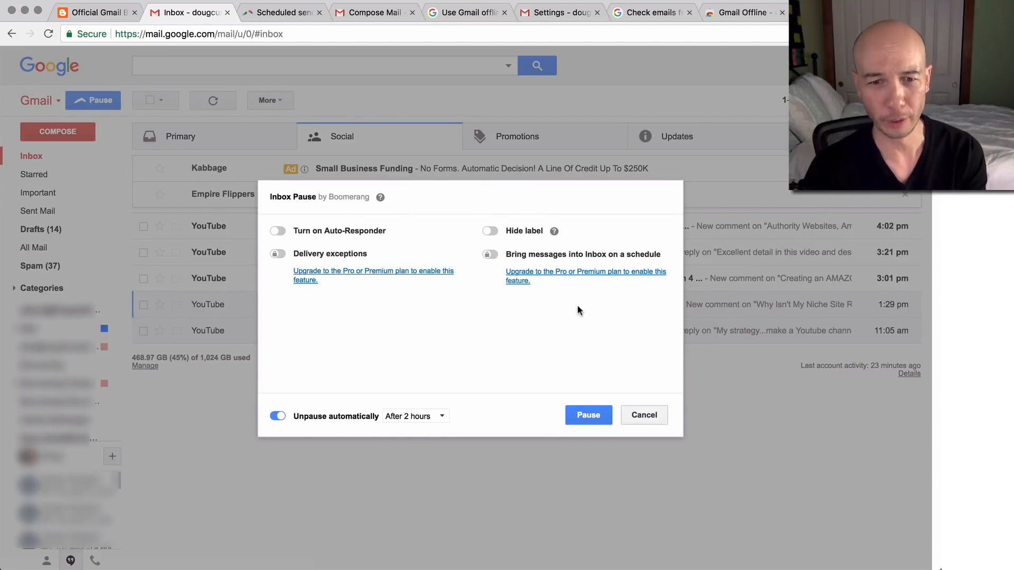
{"action": "left_click", "coordinate": [466, 11]}
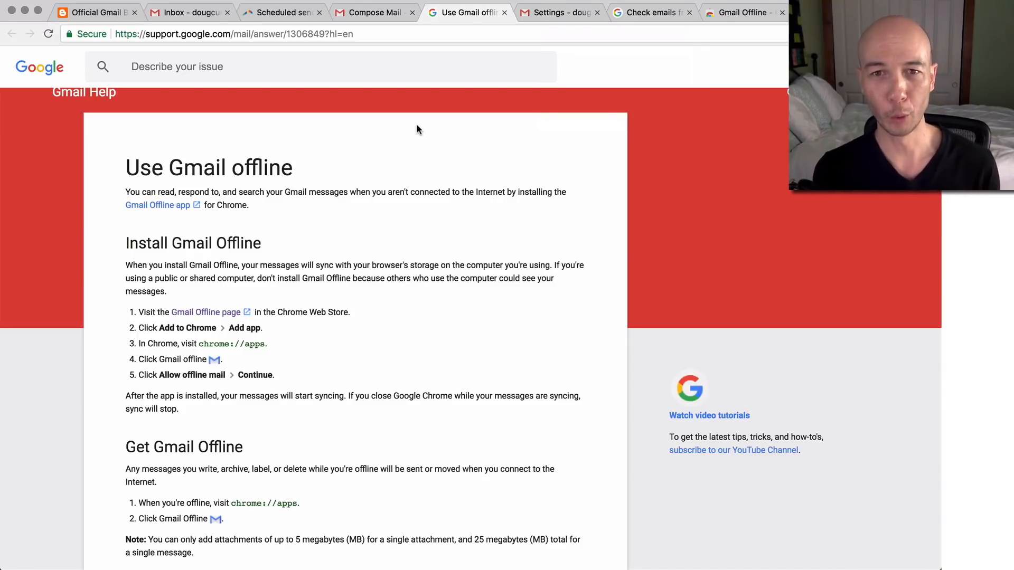
{"action": "mouse_move", "coordinate": [579, 108]}
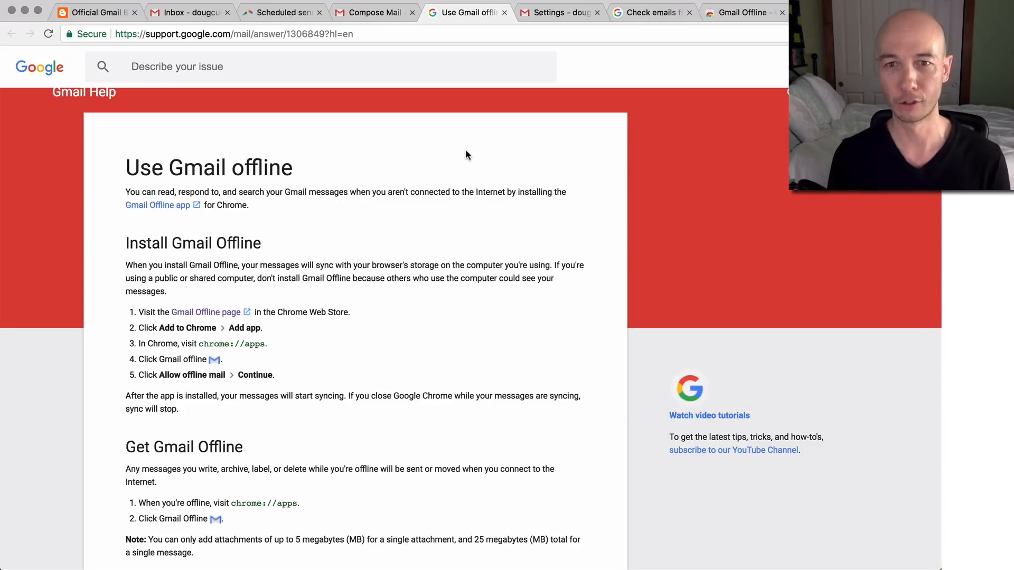
{"action": "mouse_move", "coordinate": [513, 157]}
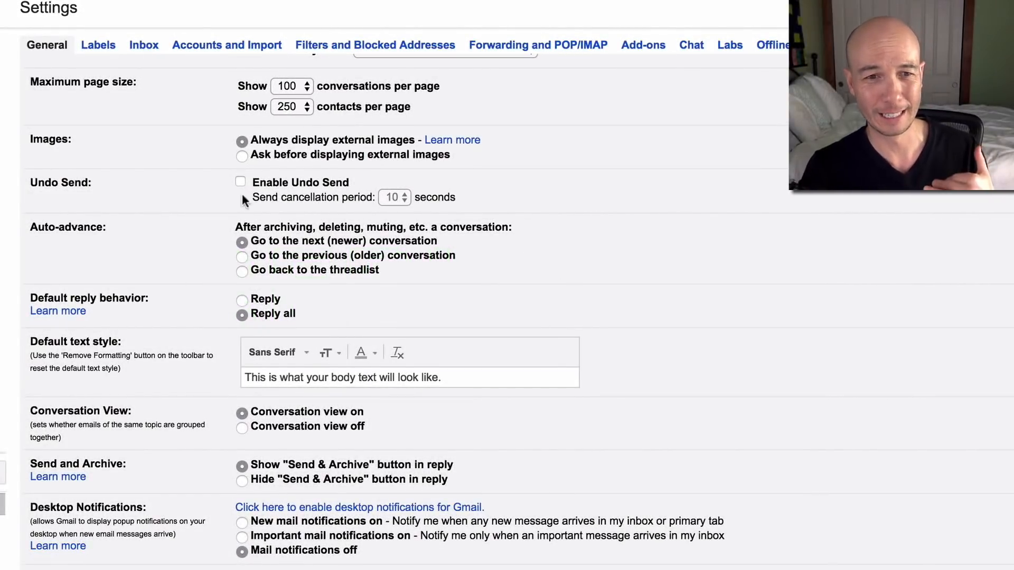
{"action": "mouse_move", "coordinate": [202, 144]}
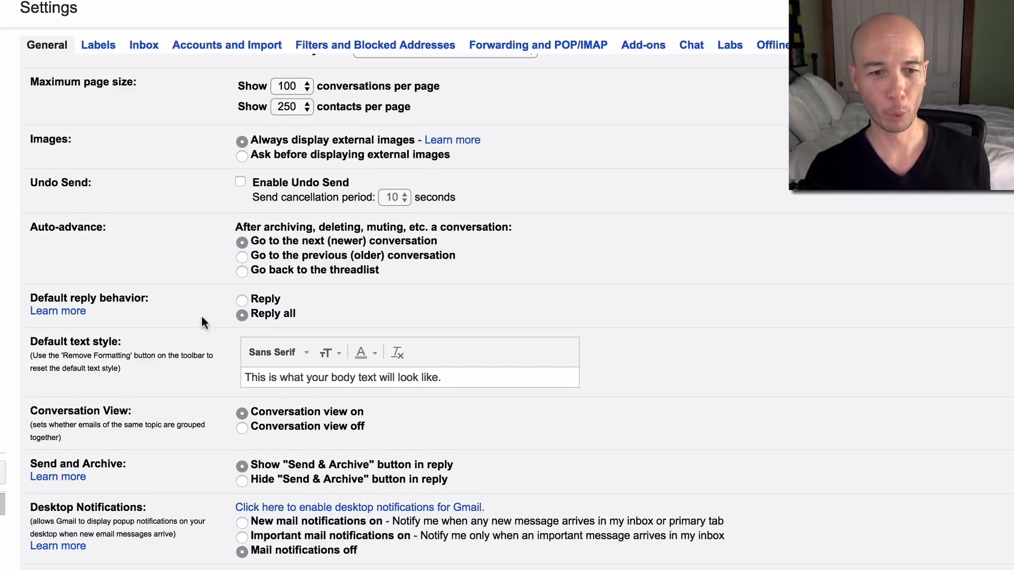
Scroll the General settings down to the Reply all default and Send & Archive button options.
{"action": "scroll", "scroll_direction": "down", "scroll_amount": 3}
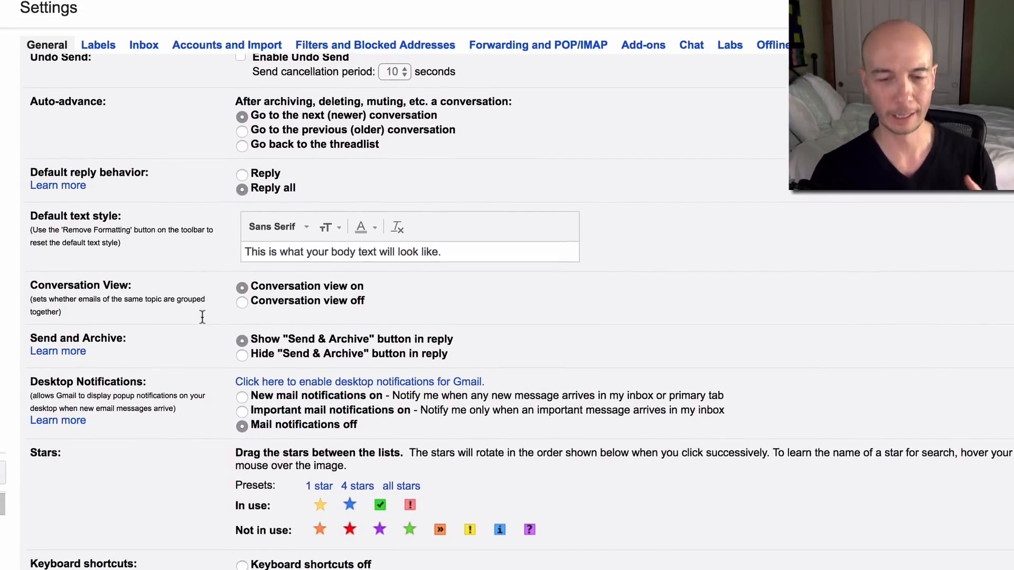
{"action": "scroll", "scroll_direction": "down", "scroll_amount": 3}
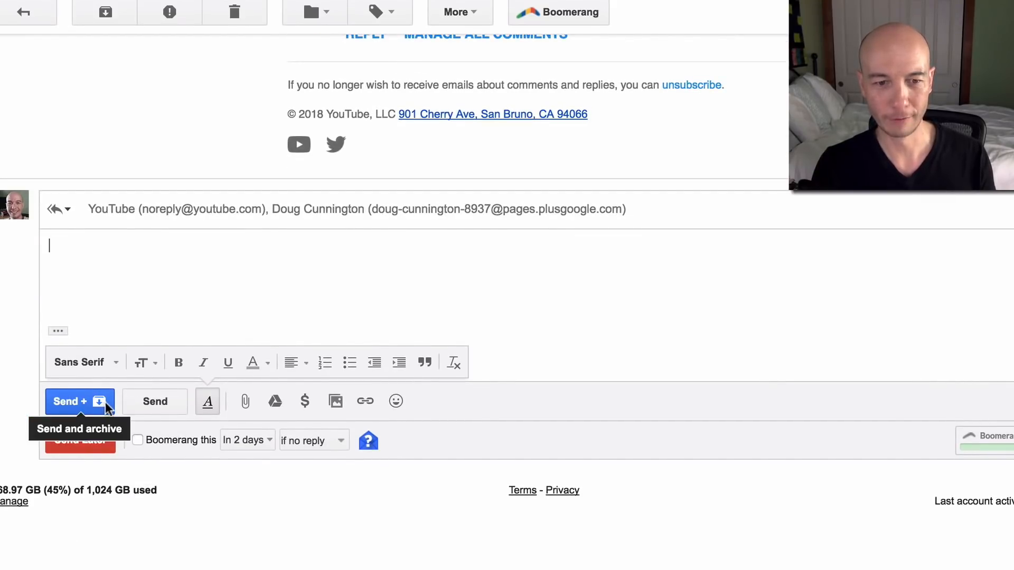
{"action": "mouse_move", "coordinate": [155, 401]}
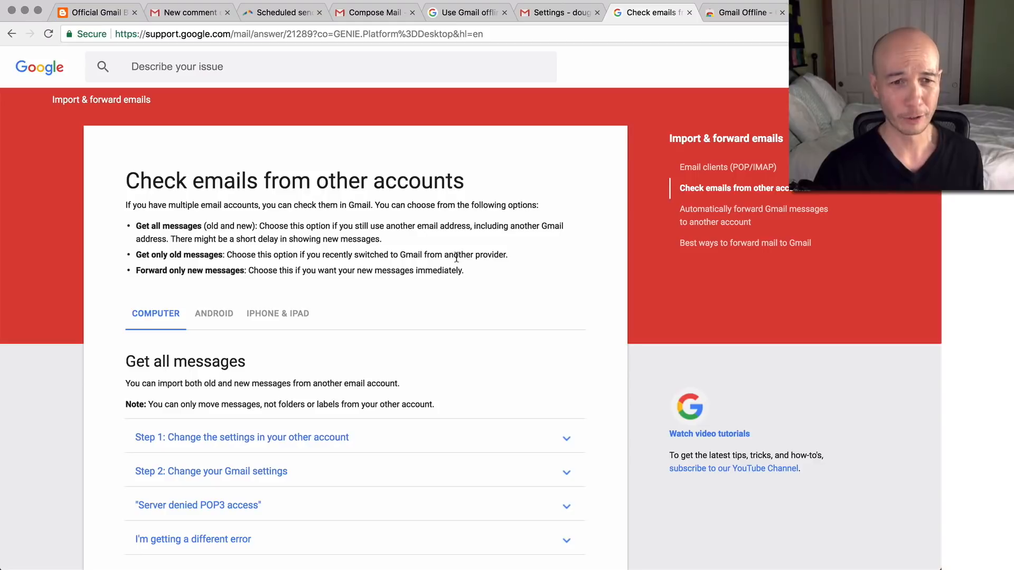
{"action": "mouse_move", "coordinate": [451, 291]}
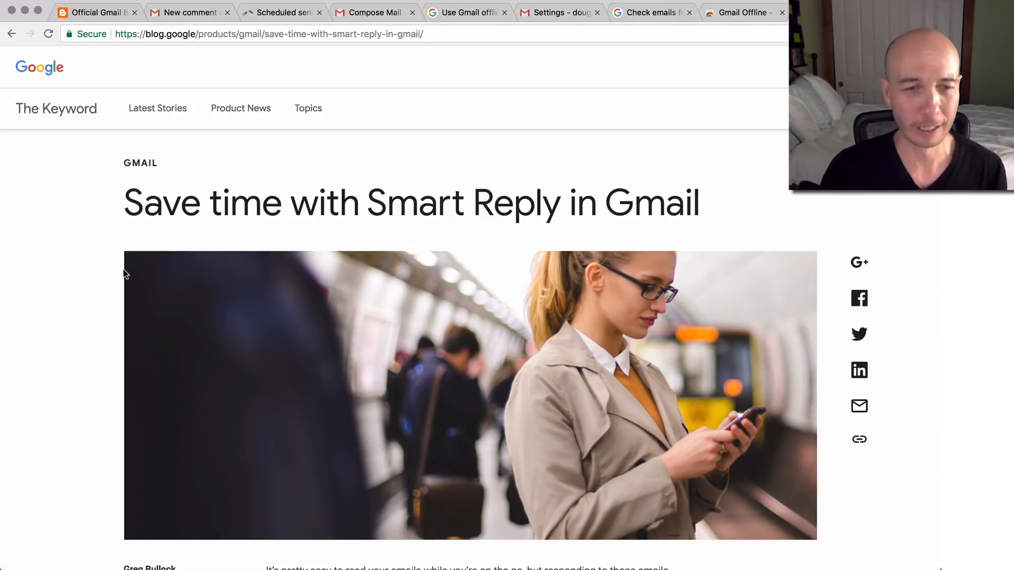
{"action": "mouse_move", "coordinate": [83, 281]}
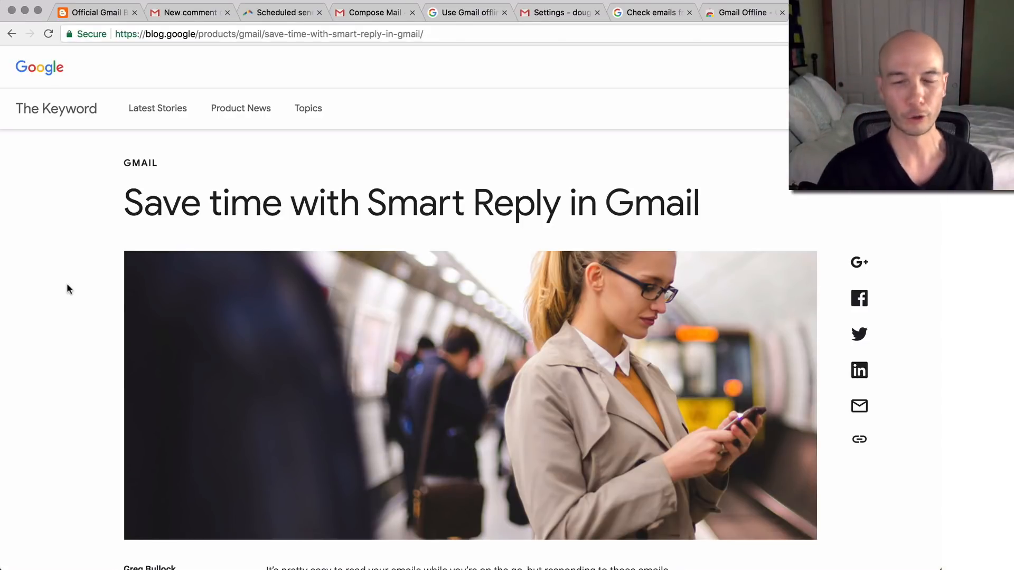
Scroll the Smart Reply article down to the phone example with three suggested replies.
{"action": "scroll", "scroll_direction": "down", "scroll_amount": 3}
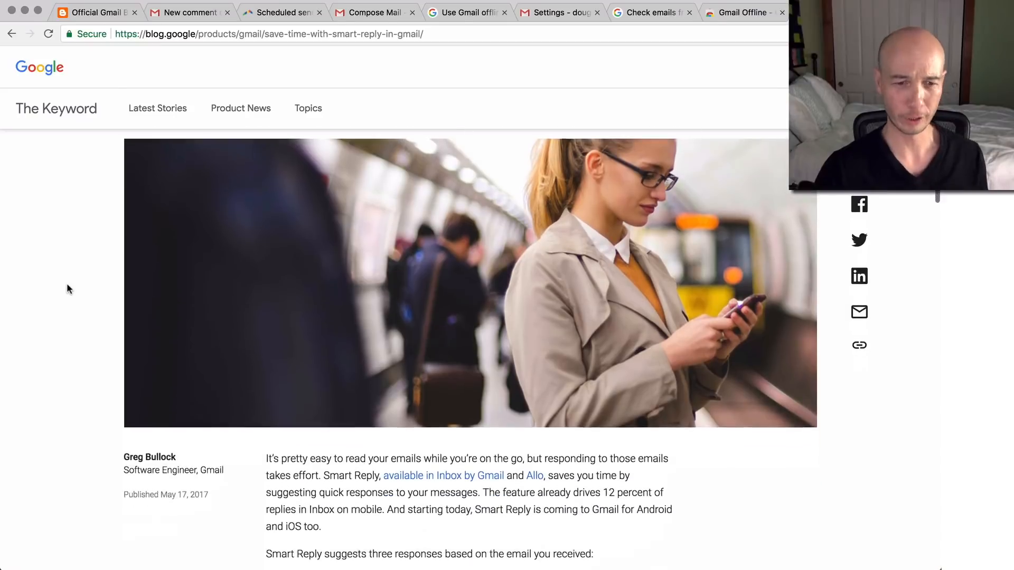
{"action": "scroll", "scroll_direction": "down", "scroll_amount": 3}
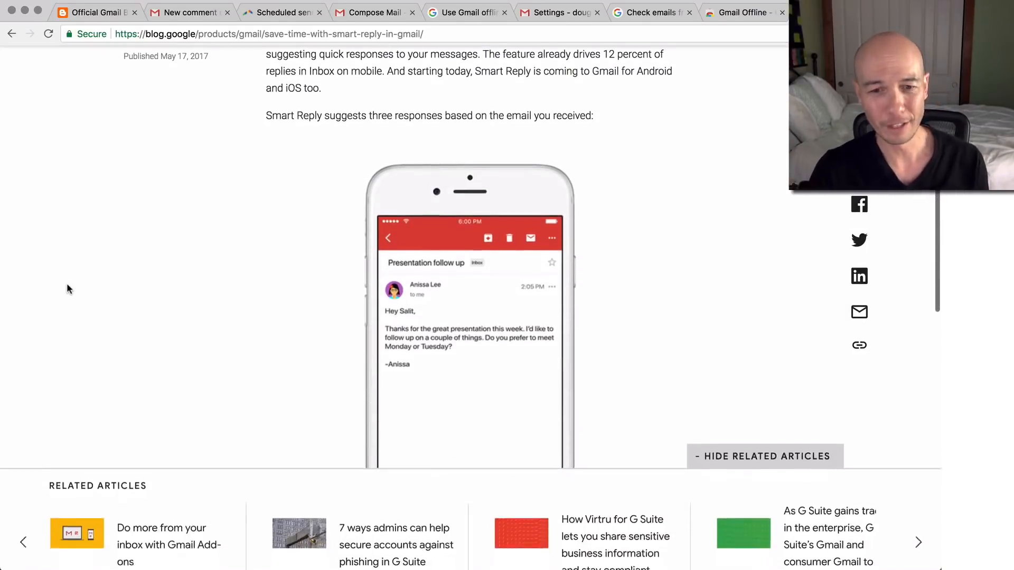
{"action": "scroll", "scroll_direction": "down", "scroll_amount": 3}
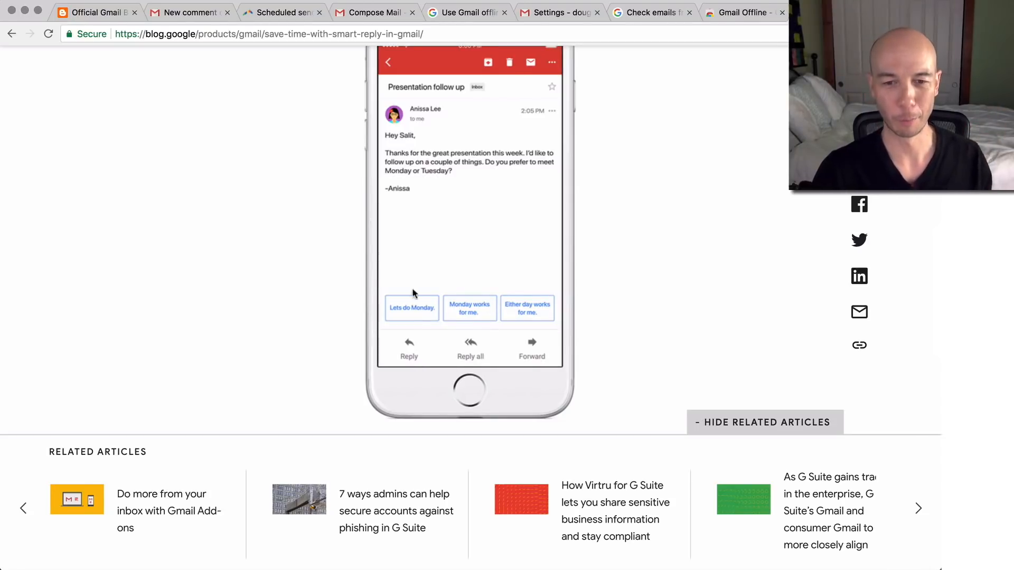
{"action": "mouse_move", "coordinate": [300, 304]}
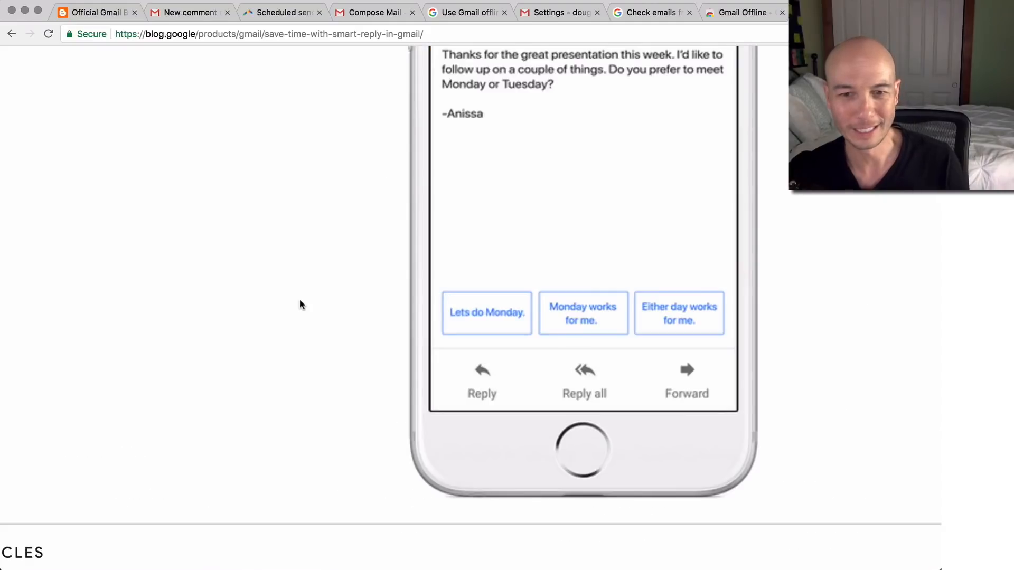
{"action": "mouse_move", "coordinate": [311, 310]}
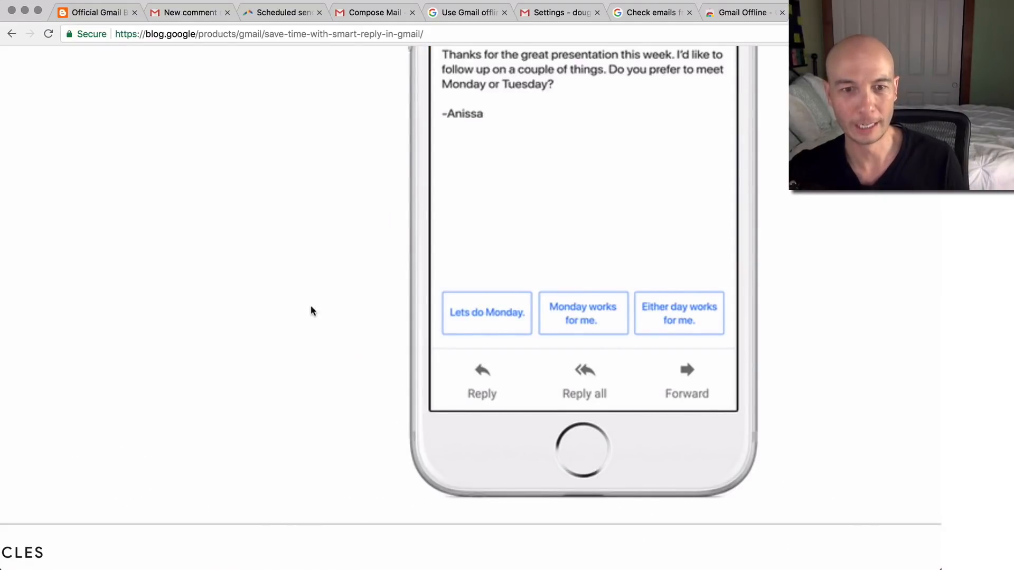
{"action": "mouse_move", "coordinate": [294, 369]}
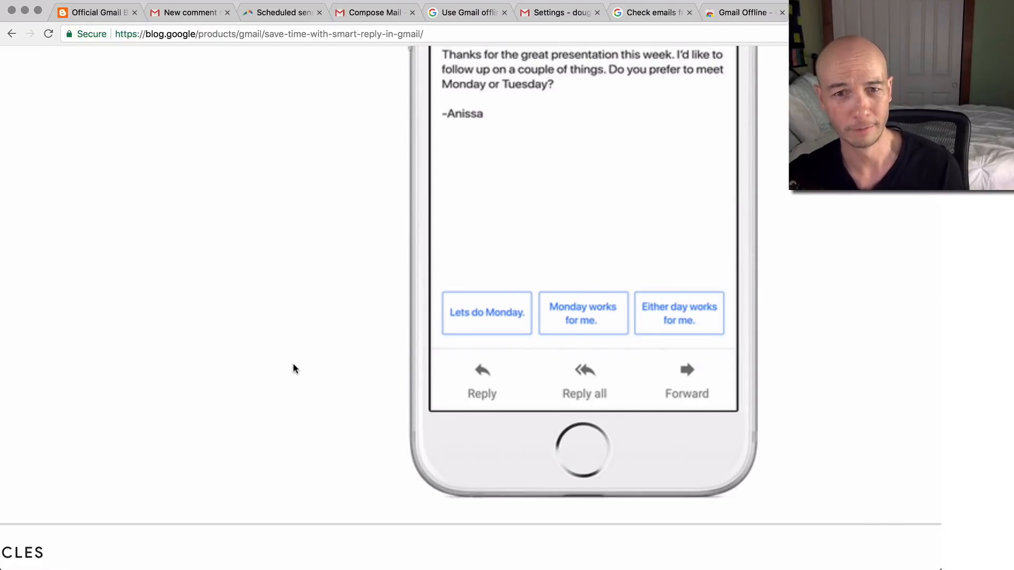
{"action": "scroll", "scroll_direction": "down", "scroll_amount": 3}
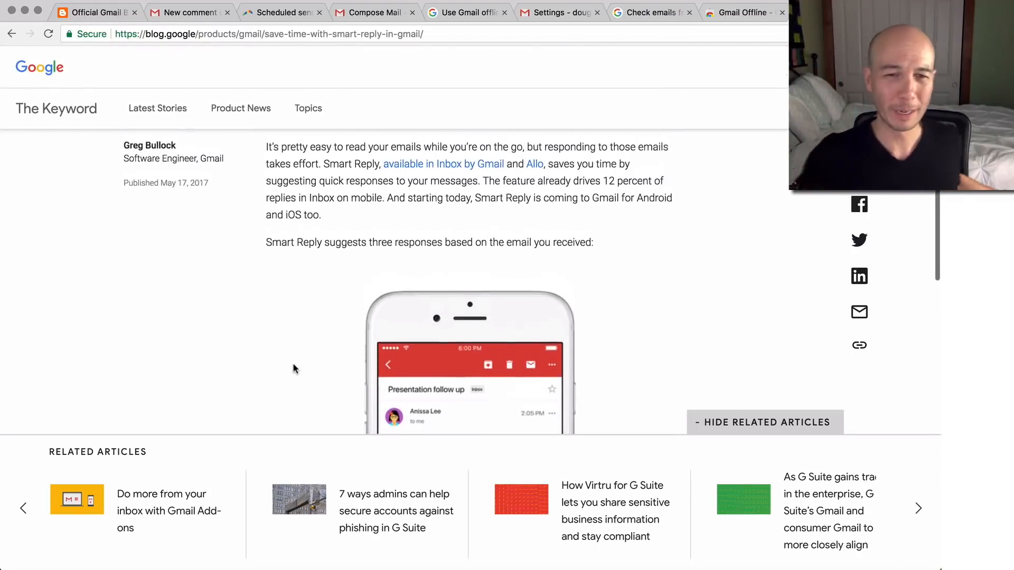
{"action": "scroll", "scroll_direction": "down", "scroll_amount": 3}
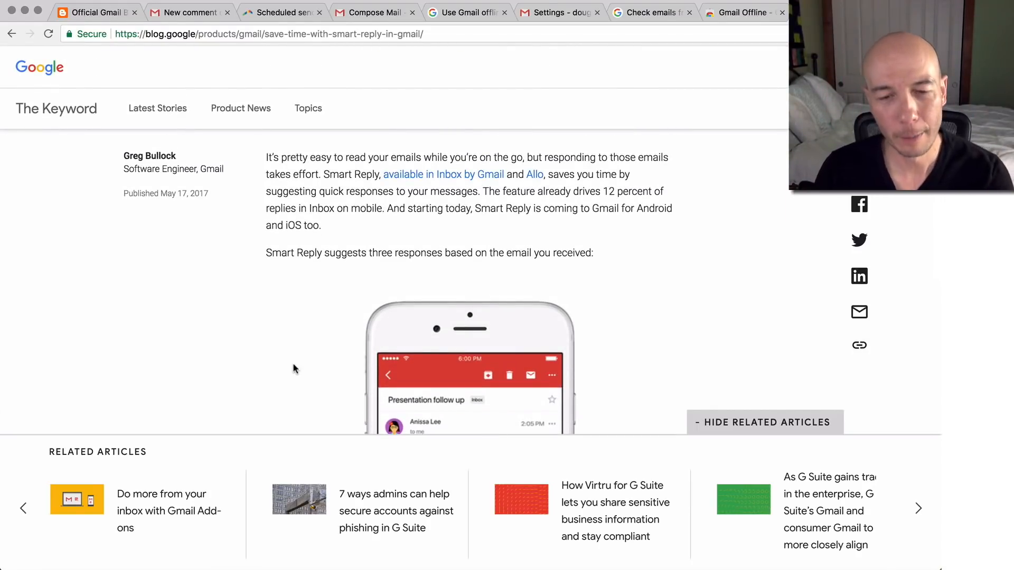
{"action": "mouse_move", "coordinate": [284, 342]}
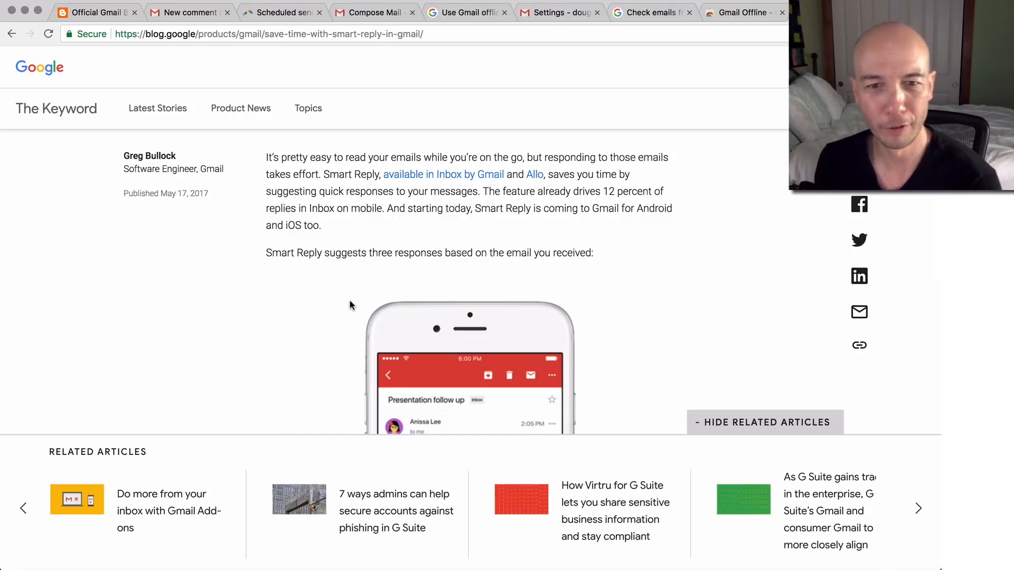
{"action": "mouse_move", "coordinate": [305, 297]}
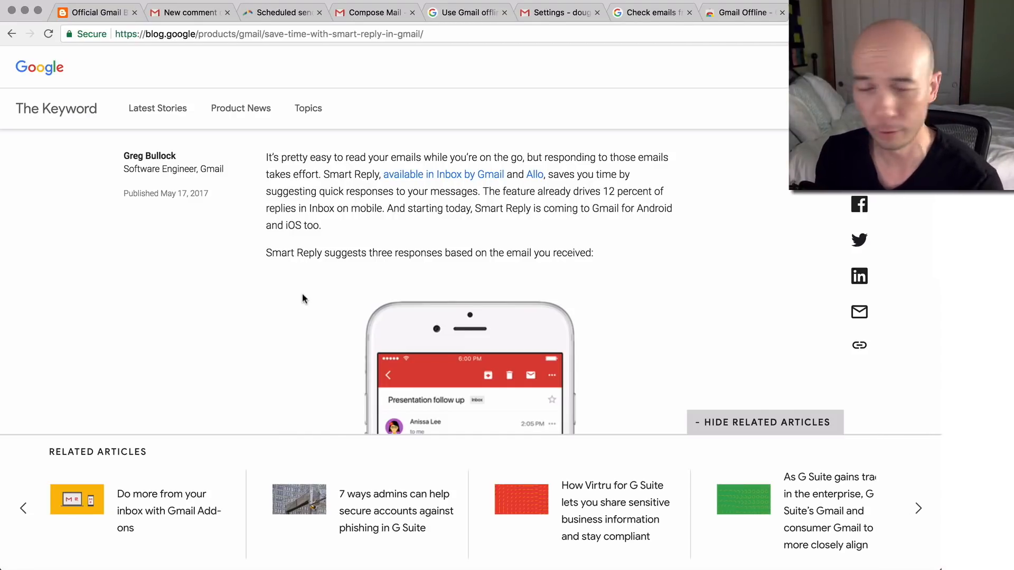